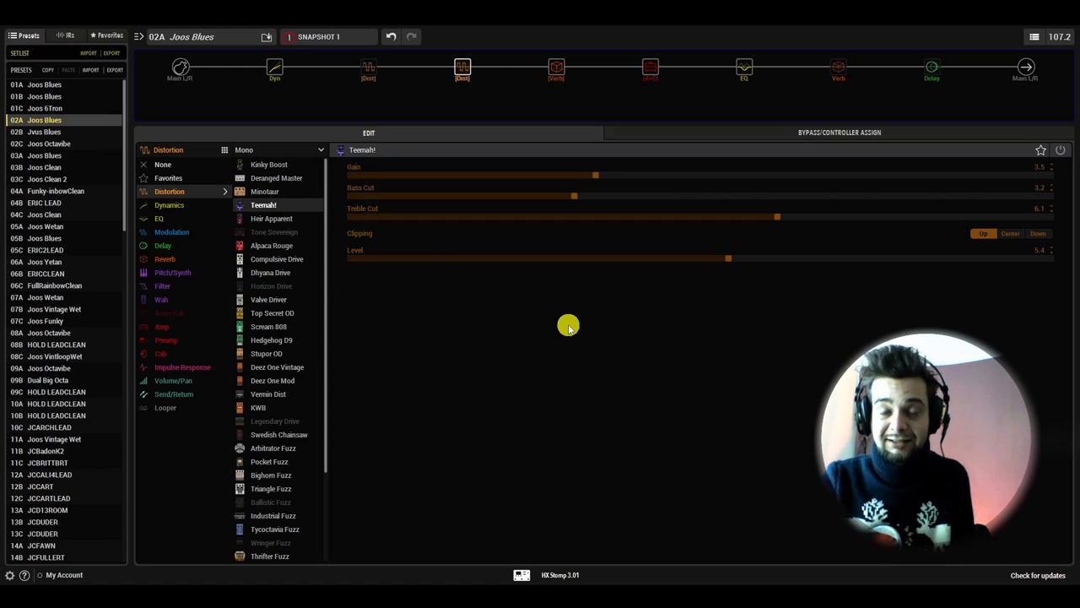
mouse_move(543, 555)
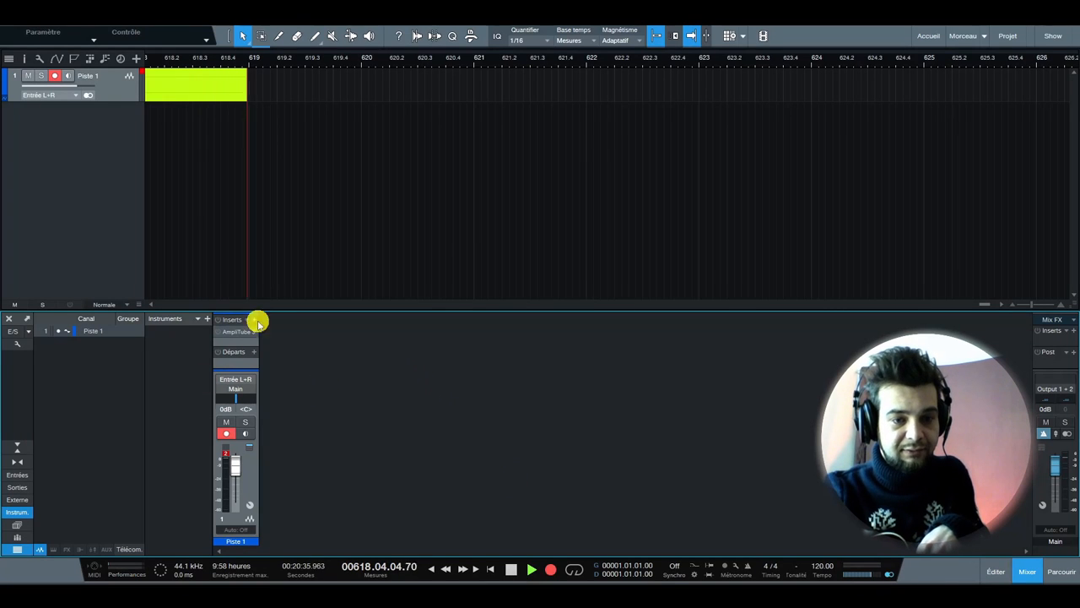
- Raise the AmpliTube 3 Small Studio room mic level on Piste 1 to 0.62
click(235, 330)
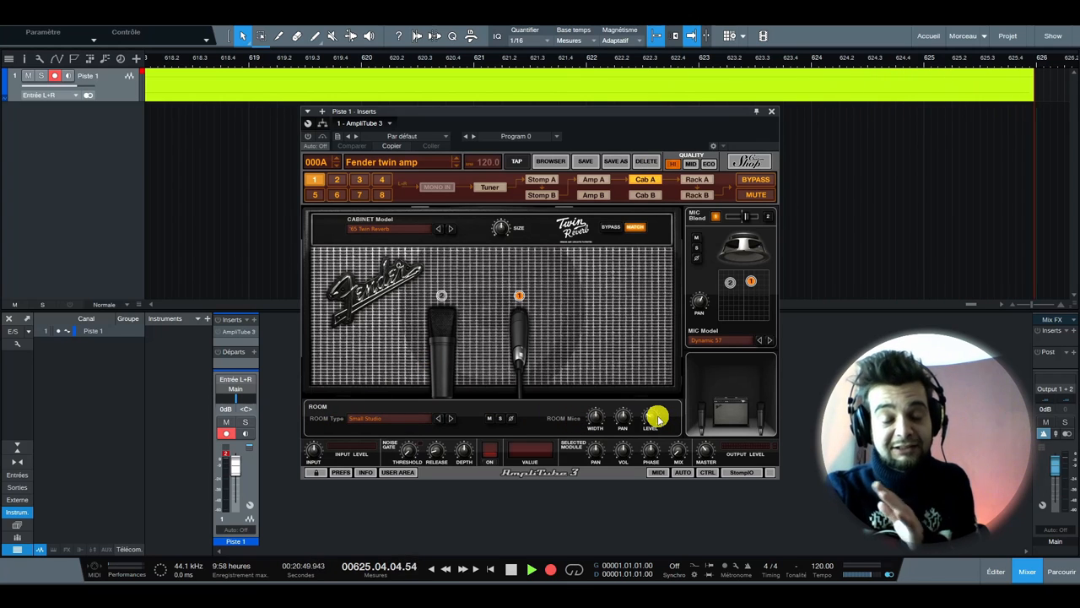
drag(650, 414, 654, 410)
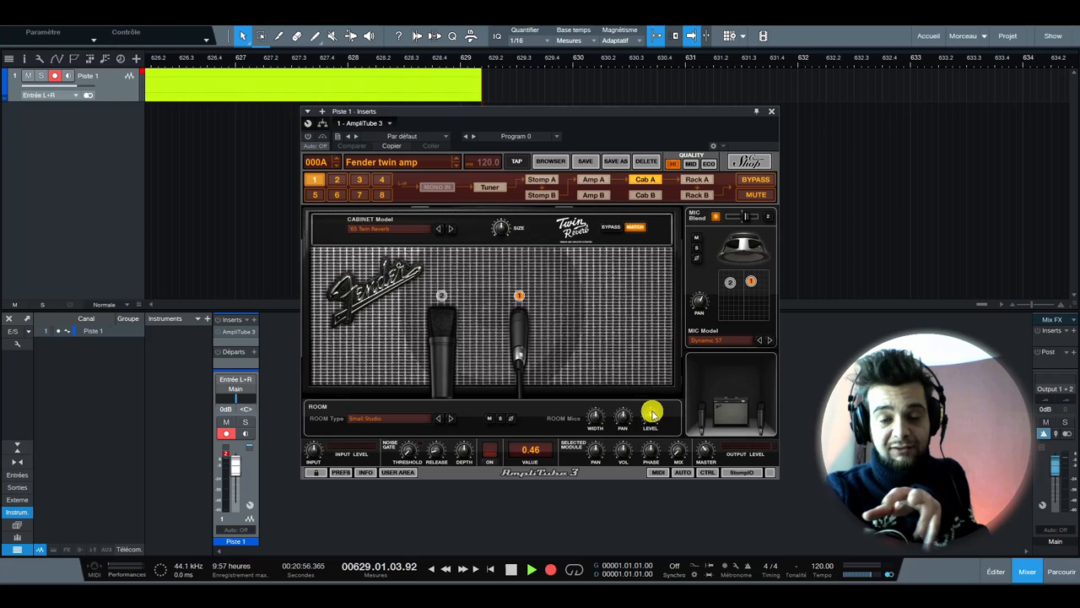
drag(650, 414, 650, 406)
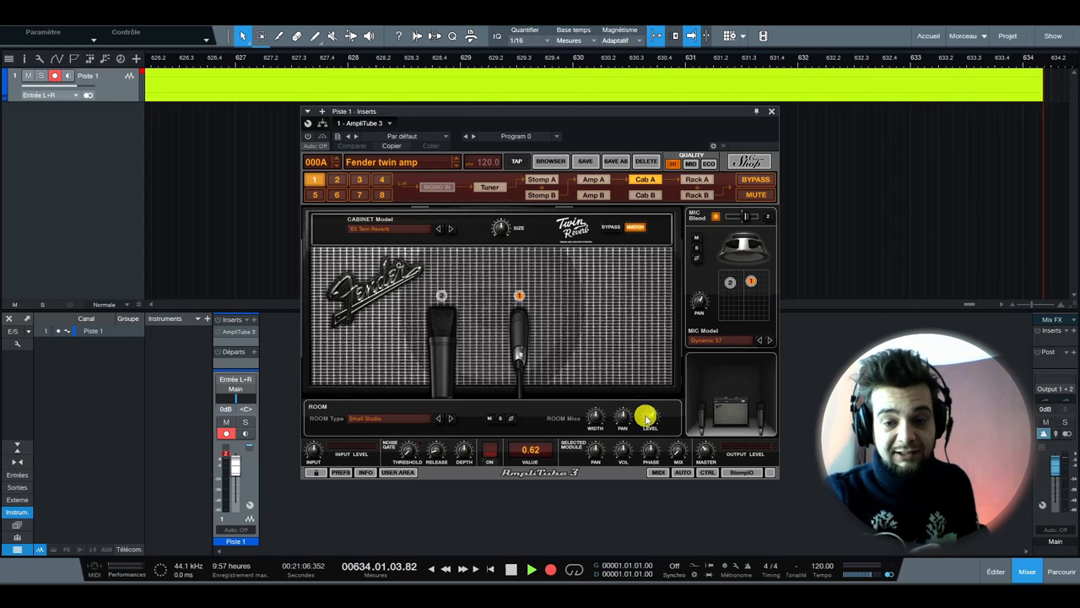
drag(650, 417, 650, 430)
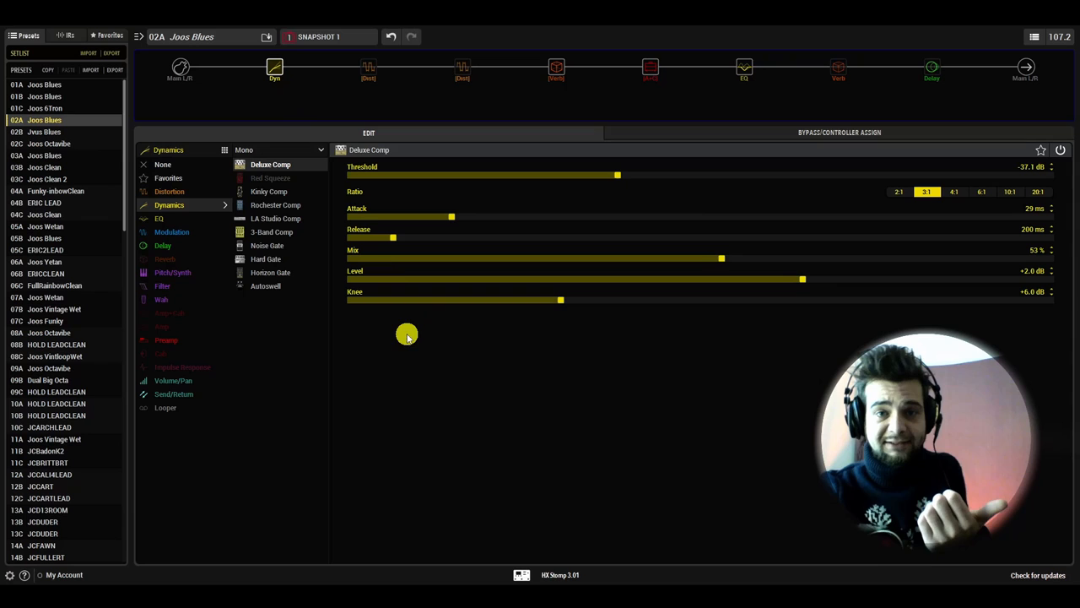
mouse_move(281, 90)
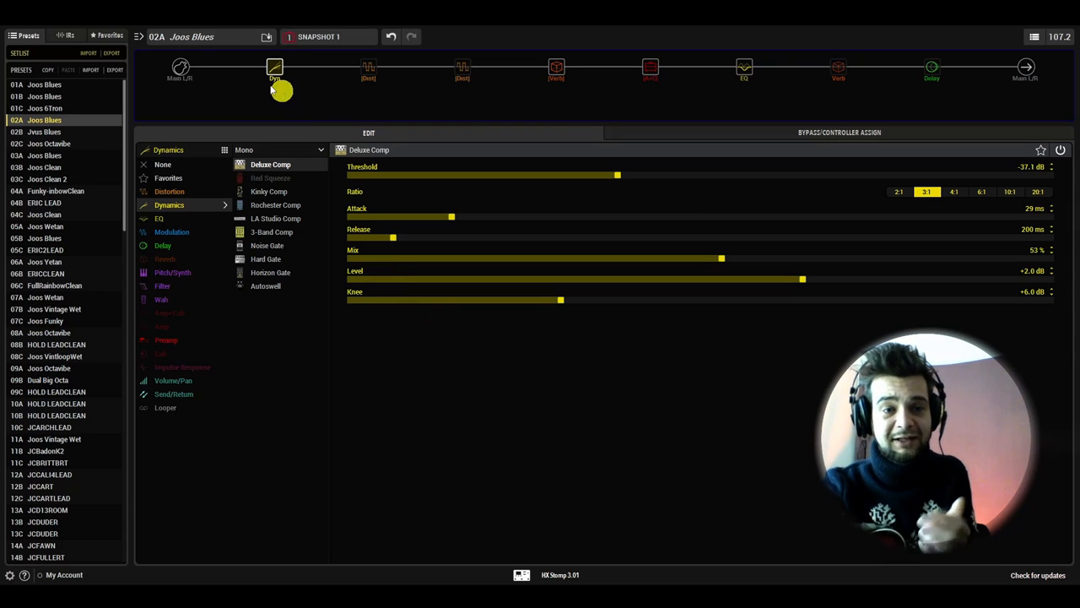
- Show the Joos Blues input block settings (Main L/R input, gate off)
click(179, 68)
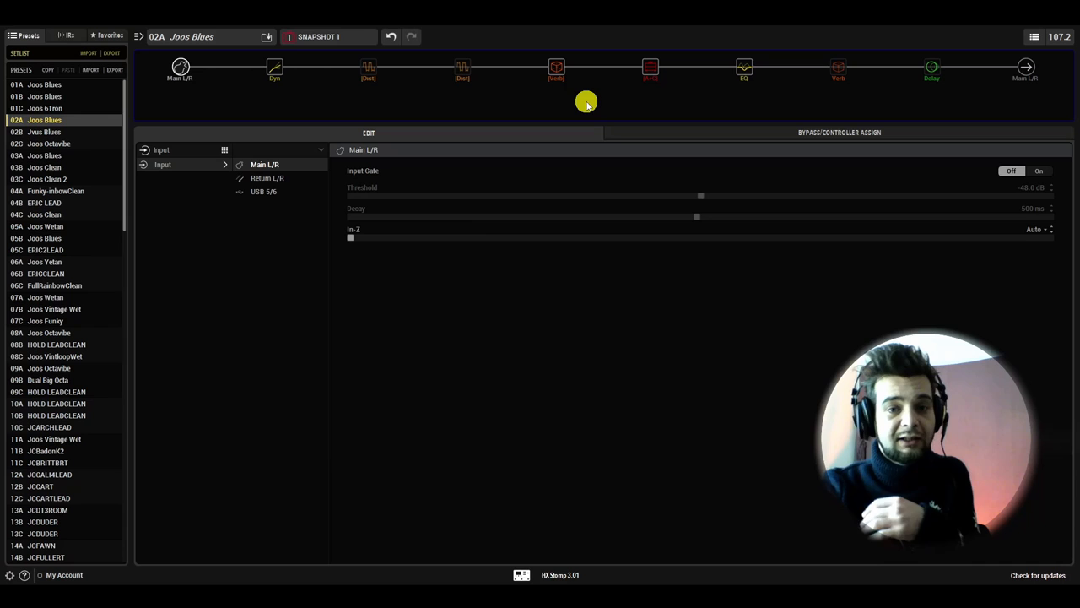
mouse_move(612, 101)
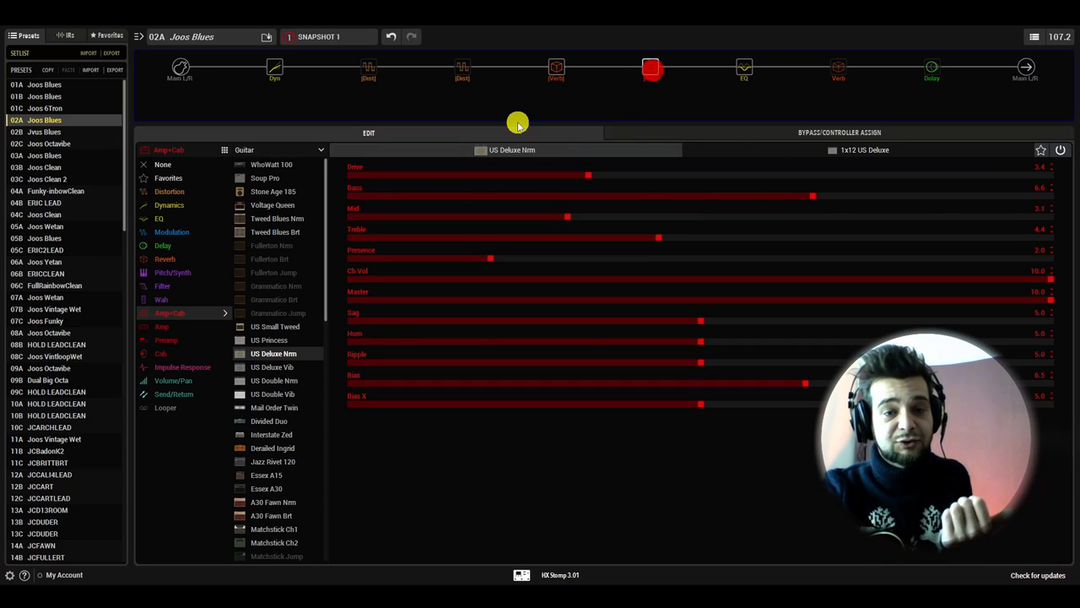
- Show the 1x12 US Deluxe cab settings with the 160 Ribbon mic at 1.5 inches
click(774, 149)
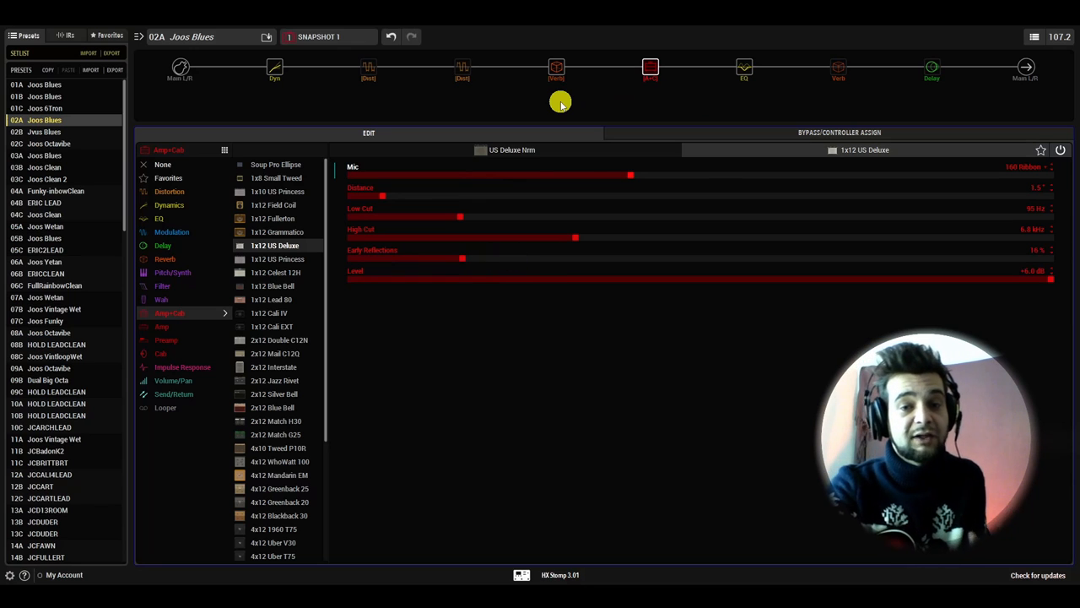
mouse_move(635, 101)
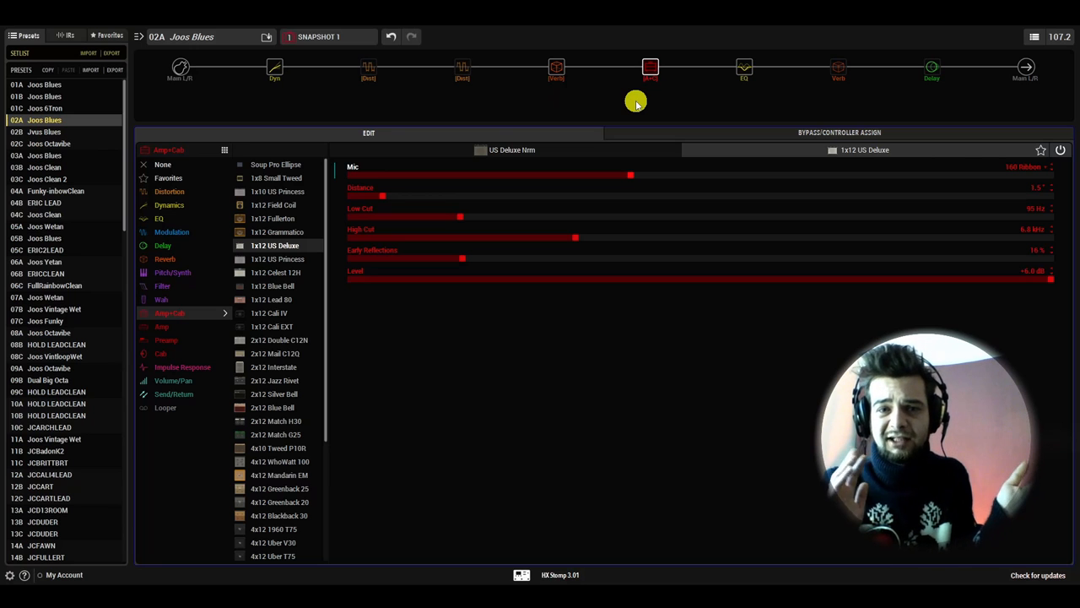
mouse_move(625, 103)
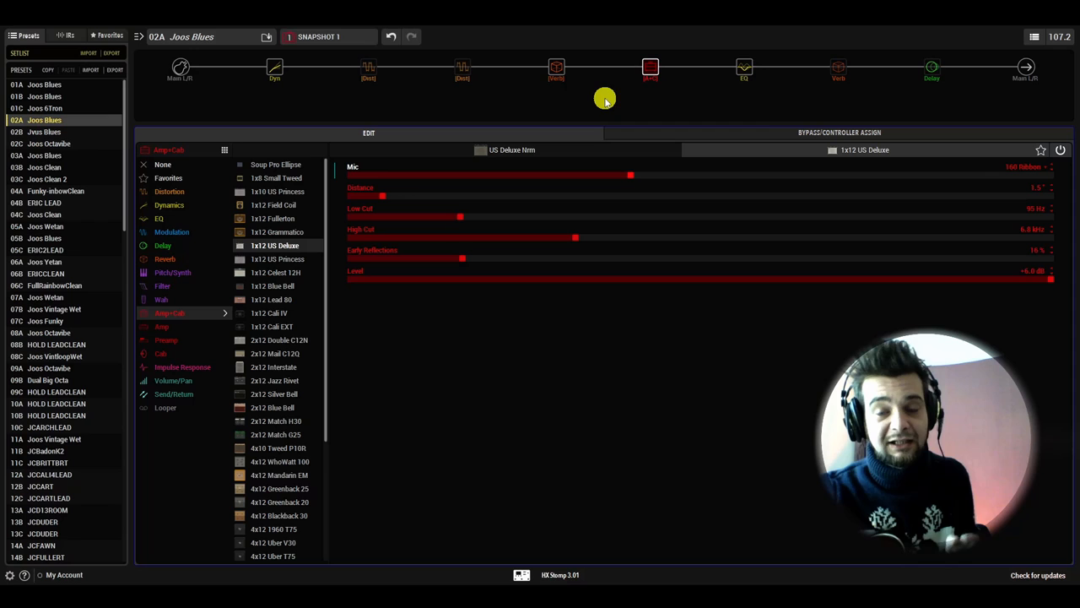
mouse_move(833, 97)
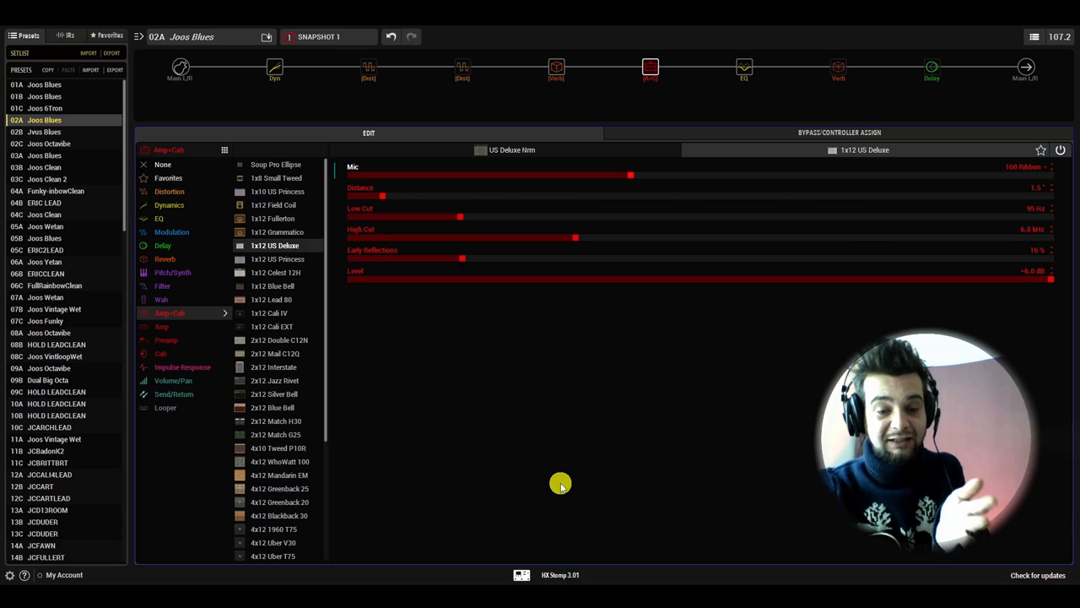
mouse_move(577, 491)
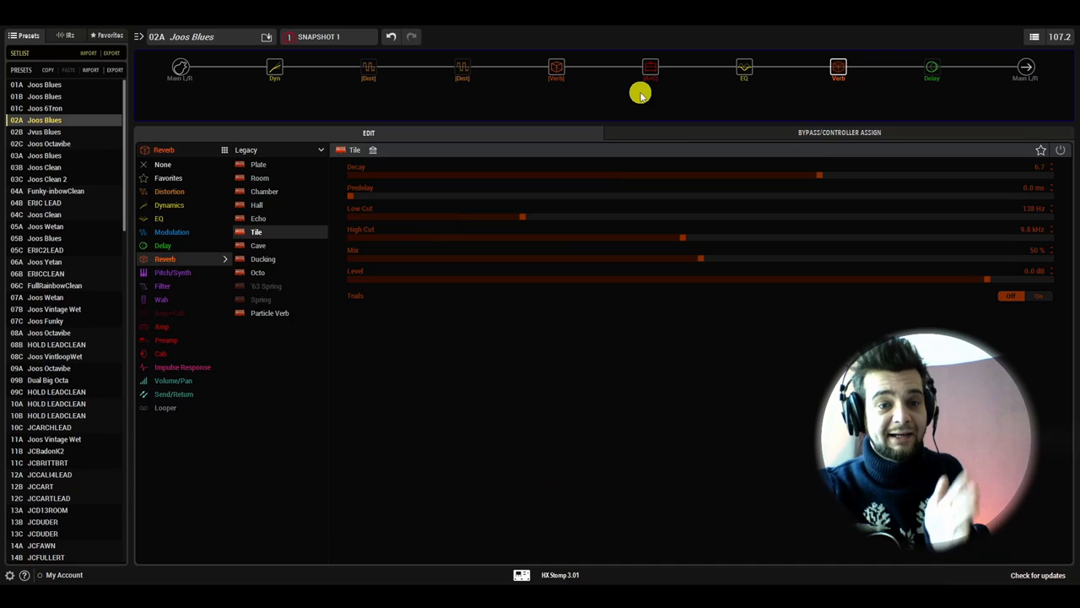
mouse_move(637, 93)
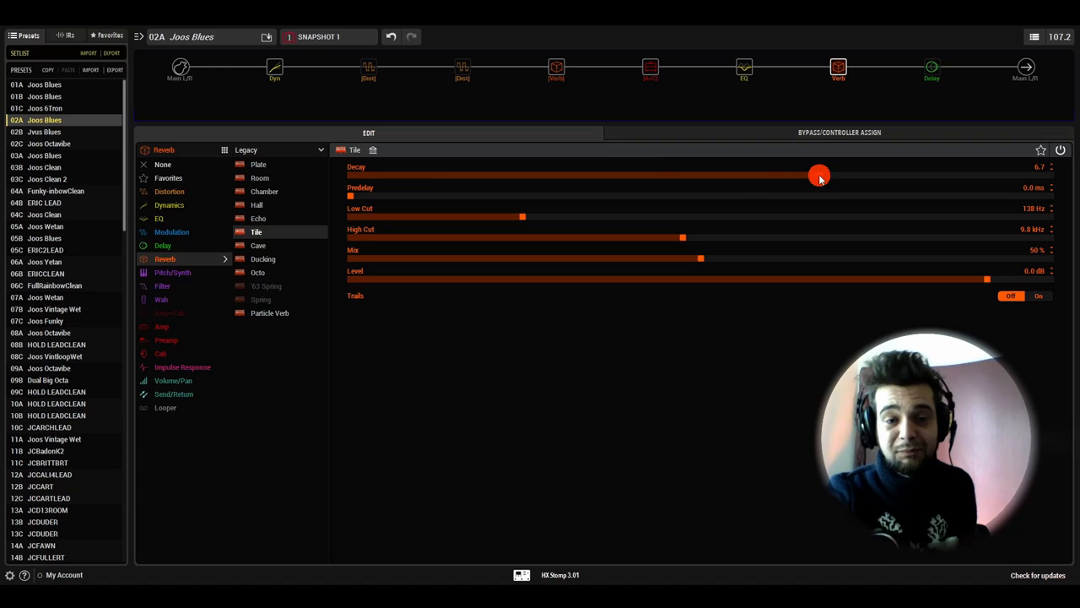
- Sweep the Tile reverb decay from 1.4 to its maximum, then settle at 6.4
drag(819, 176, 451, 180)
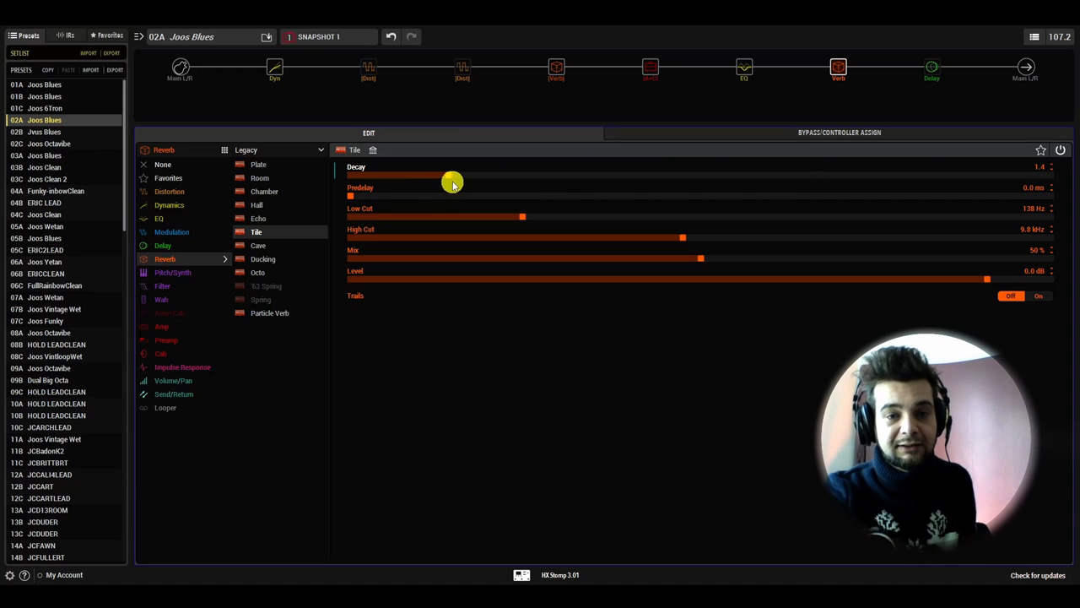
drag(453, 182, 470, 191)
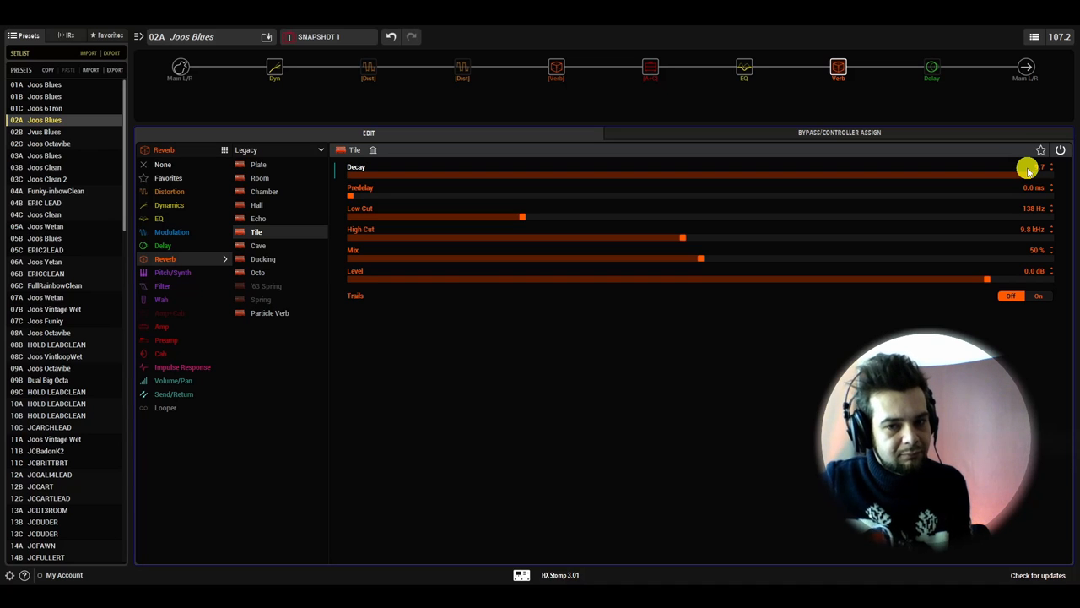
drag(1027, 176, 981, 176)
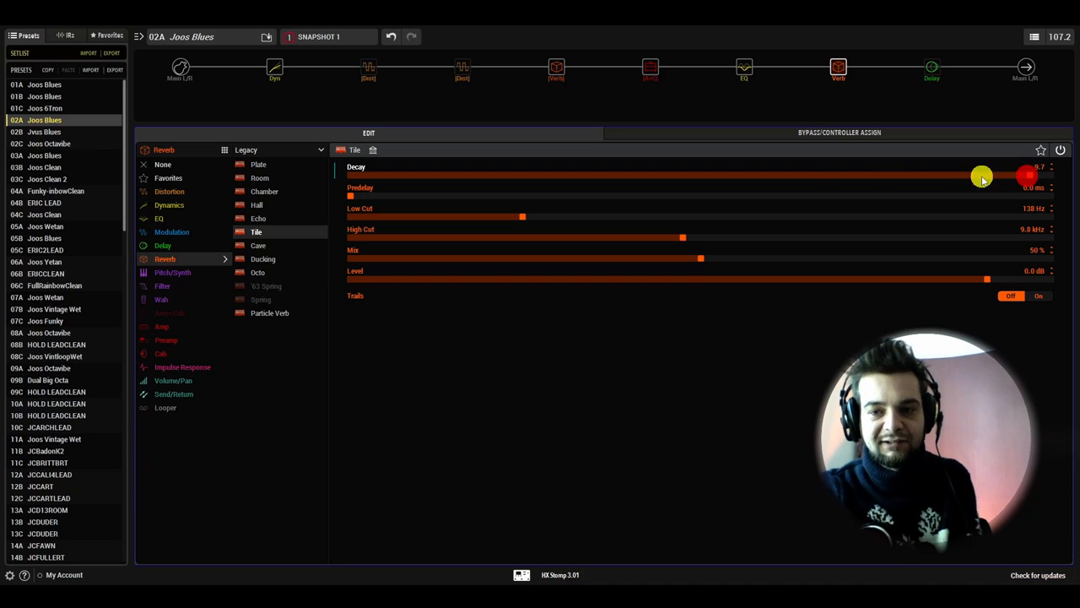
drag(1024, 178, 650, 178)
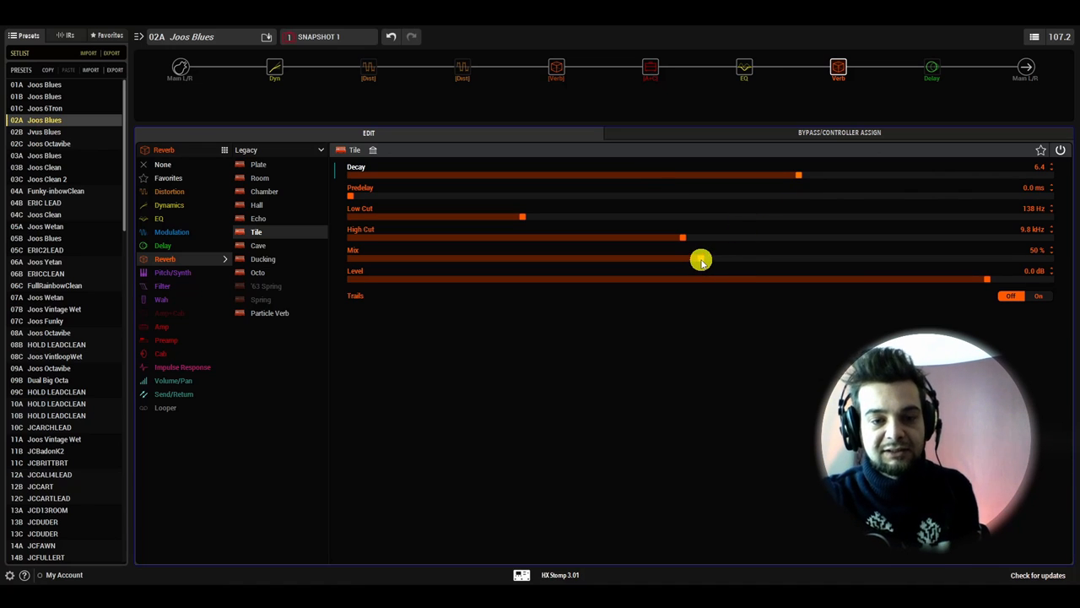
- Move the Tile reverb mix between 51% and 49%, ending at 51%
drag(682, 259, 547, 259)
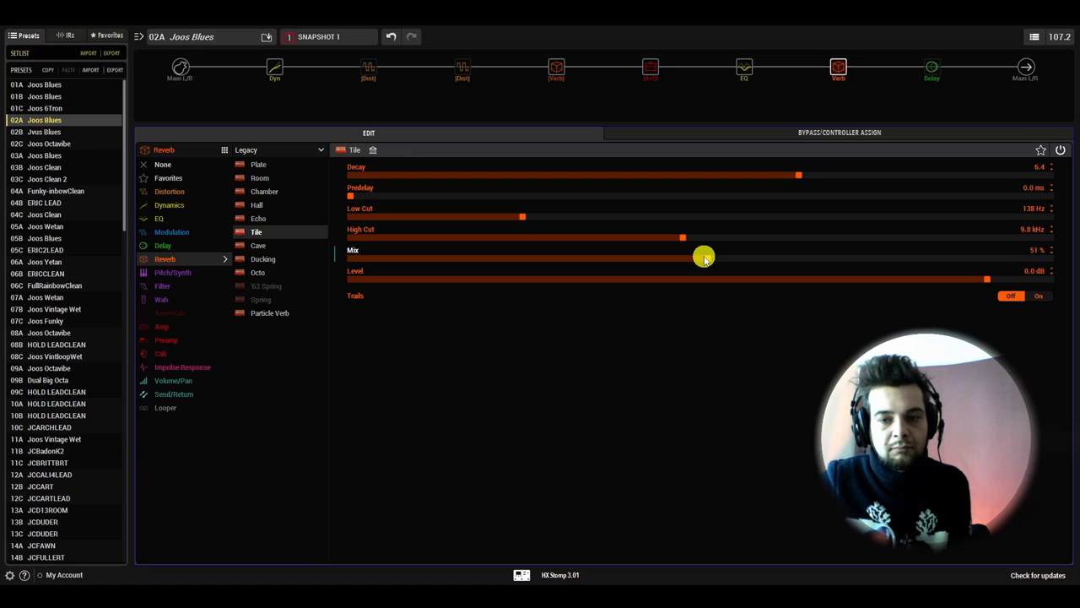
drag(704, 257, 696, 257)
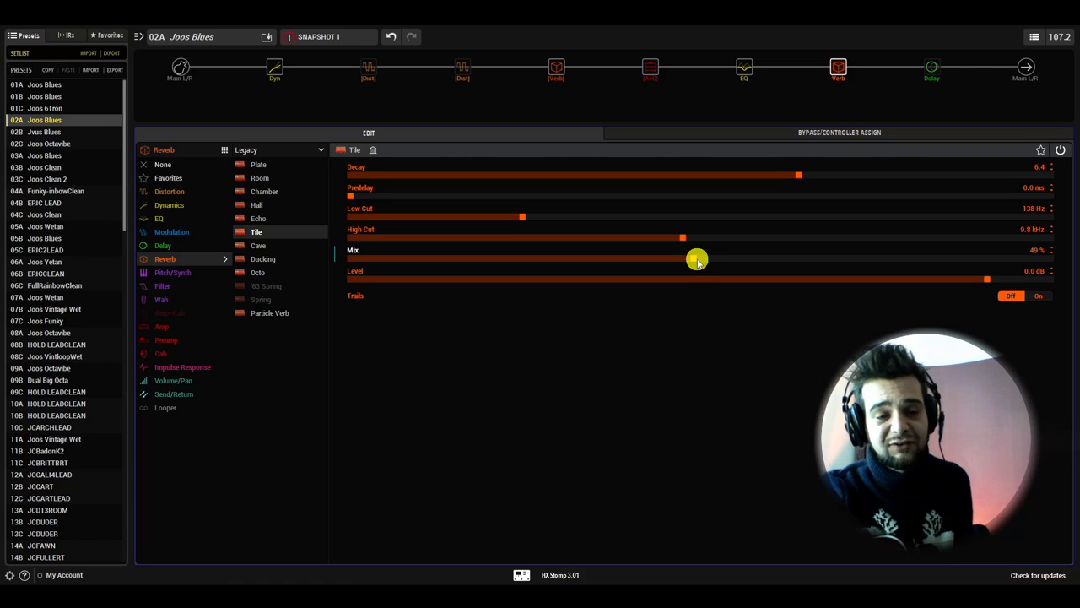
drag(696, 259, 711, 259)
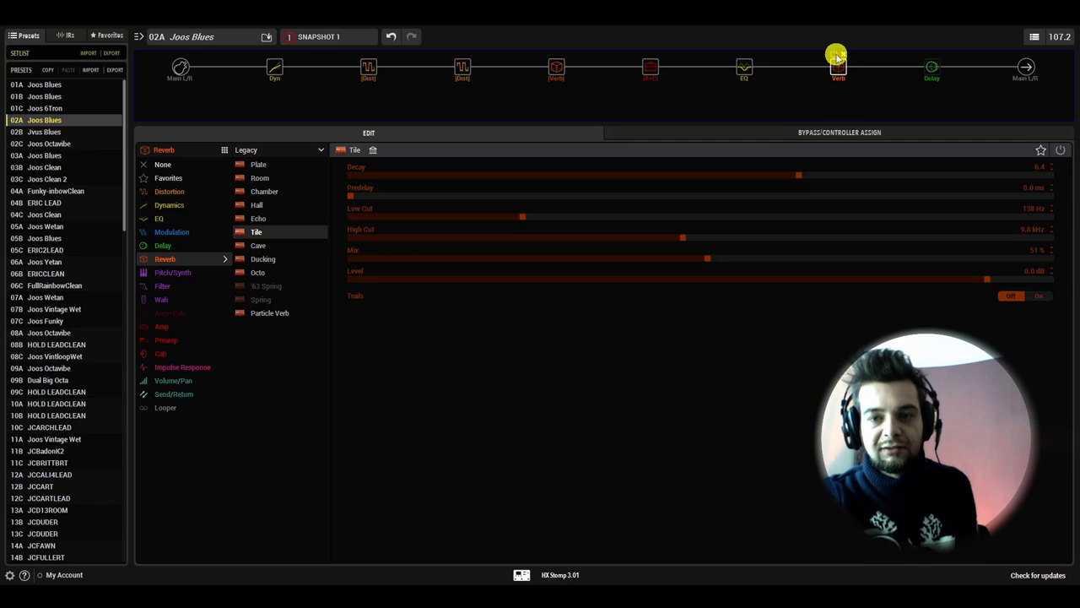
- Re-enable the Verb block, keeping decay 6.4 and mix 51%
click(836, 56)
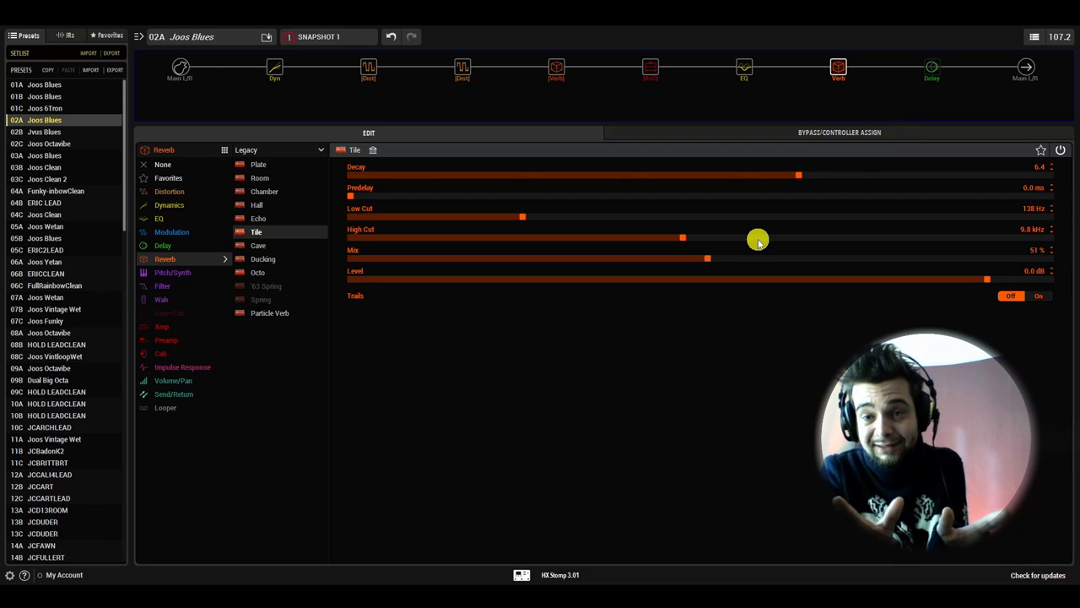
mouse_move(740, 249)
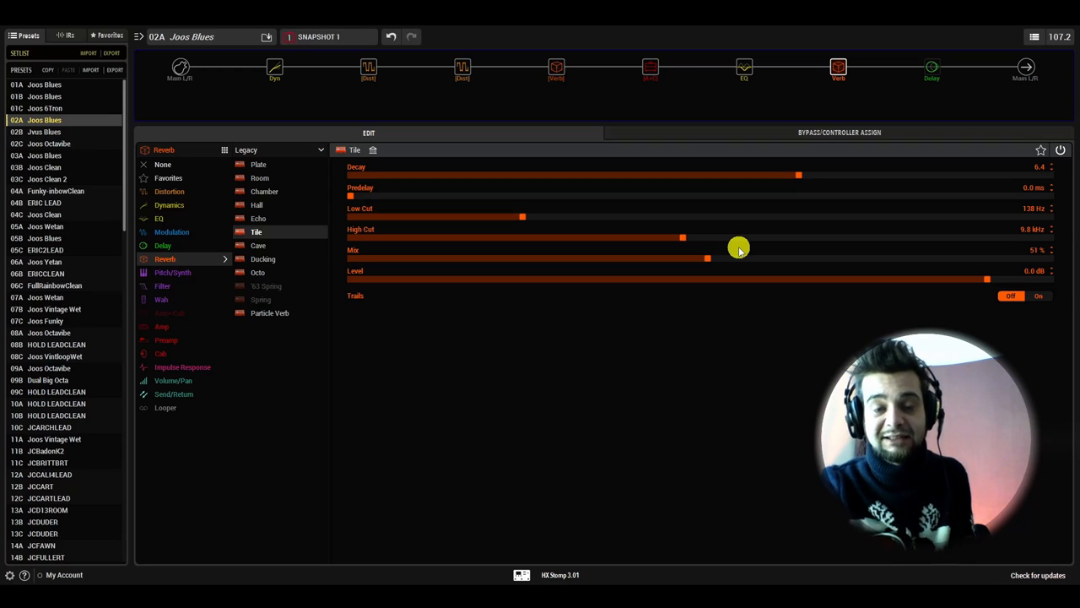
mouse_move(692, 161)
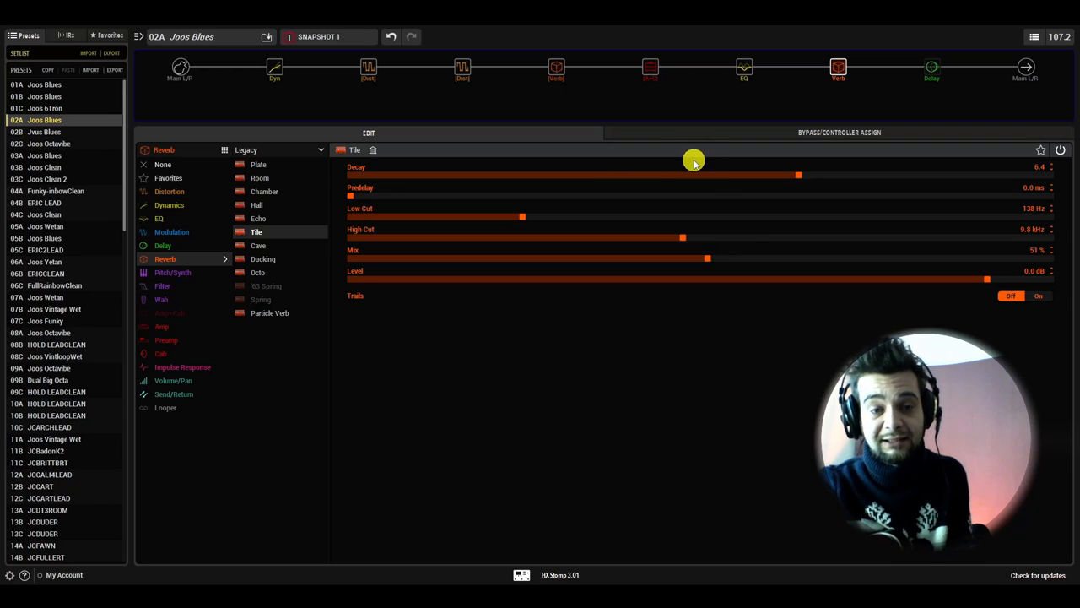